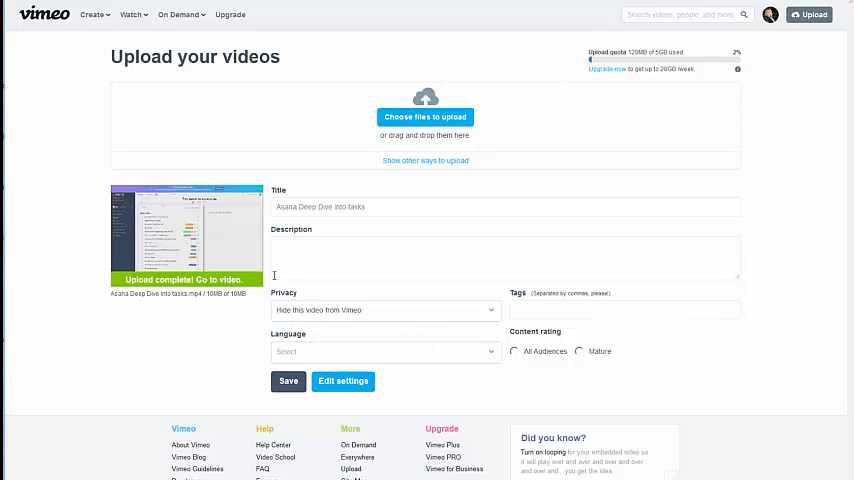
# - Open Edit settings for the uploaded 'Asana Deep Dive into tasks' video
pyautogui.click(385, 310)
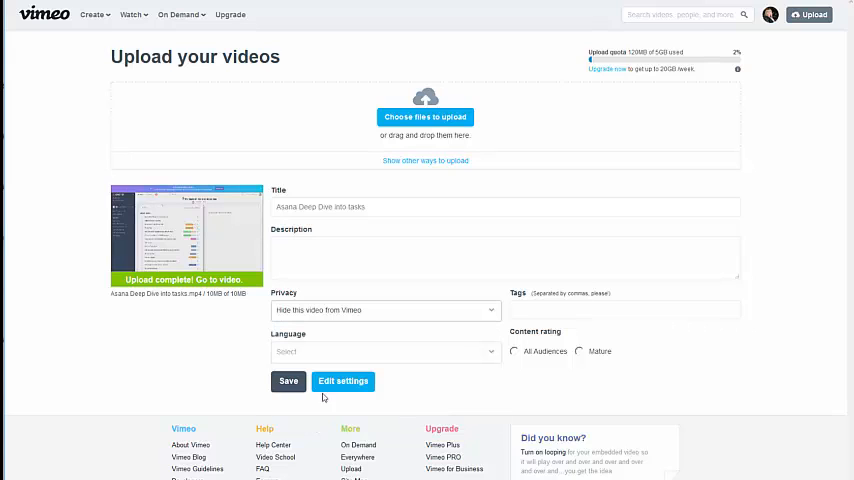
pyautogui.moveTo(313, 391)
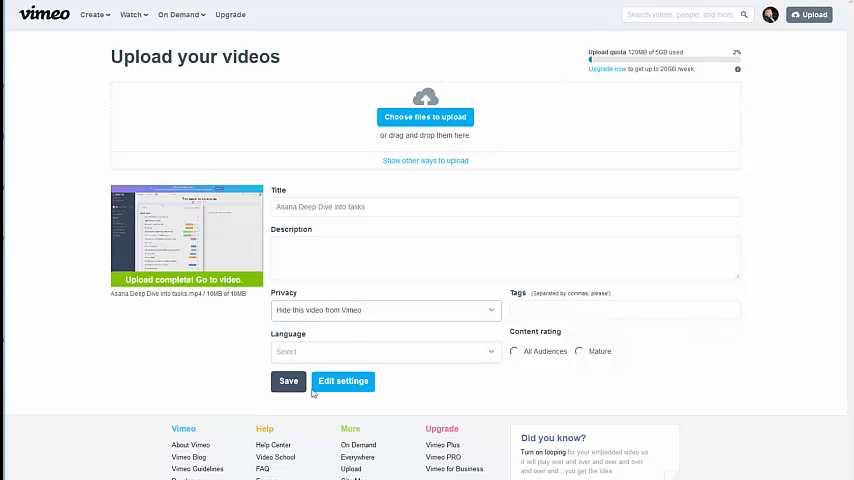
pyautogui.click(343, 381)
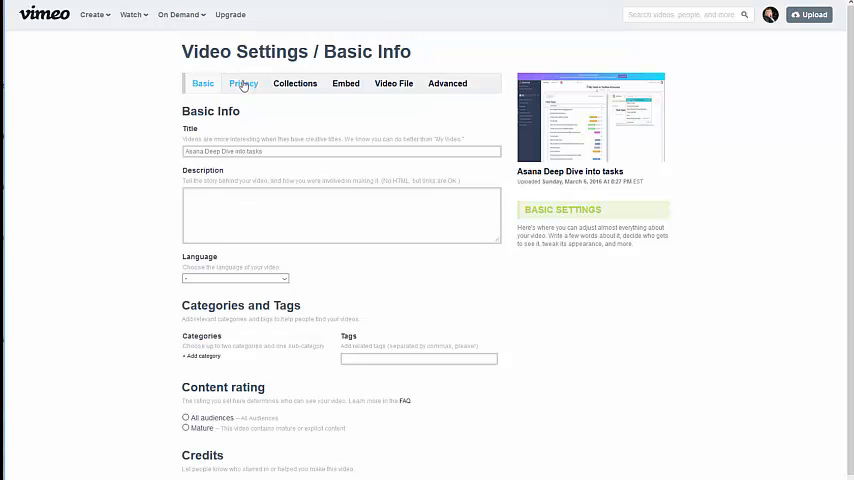
# - Restrict embedding to the domain team.simonsays.social on the Privacy tab
pyautogui.click(243, 83)
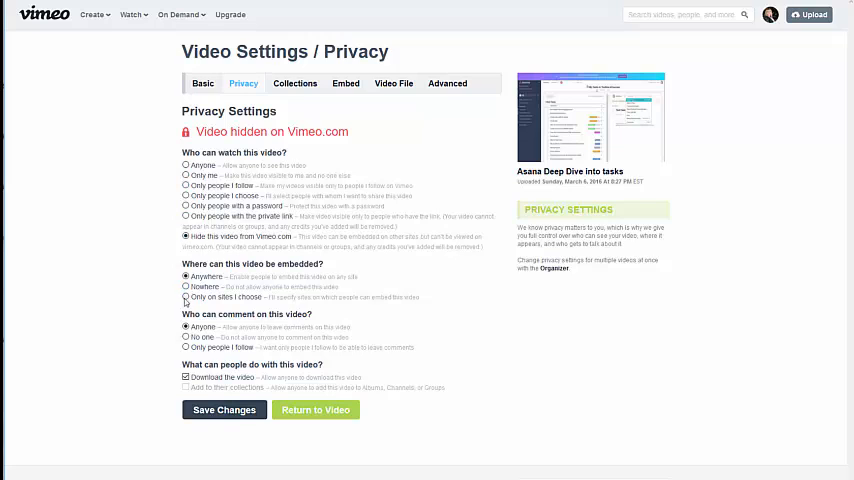
pyautogui.click(185, 297)
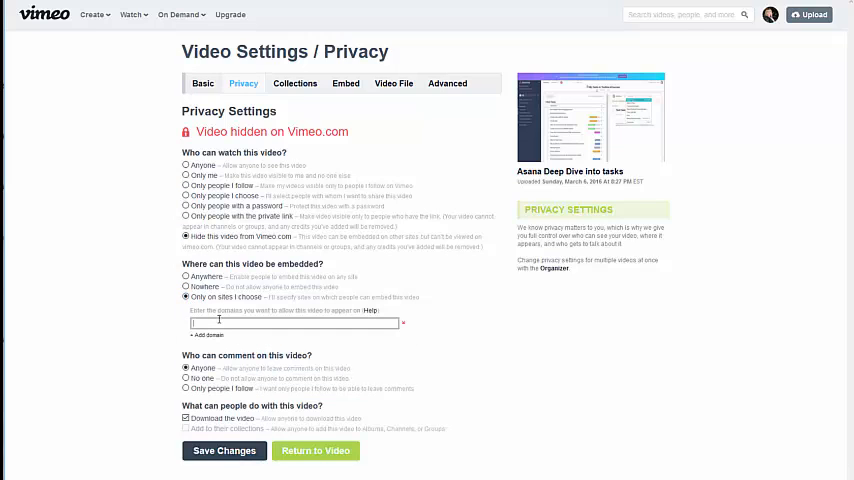
pyautogui.write('team.simonsays.social')
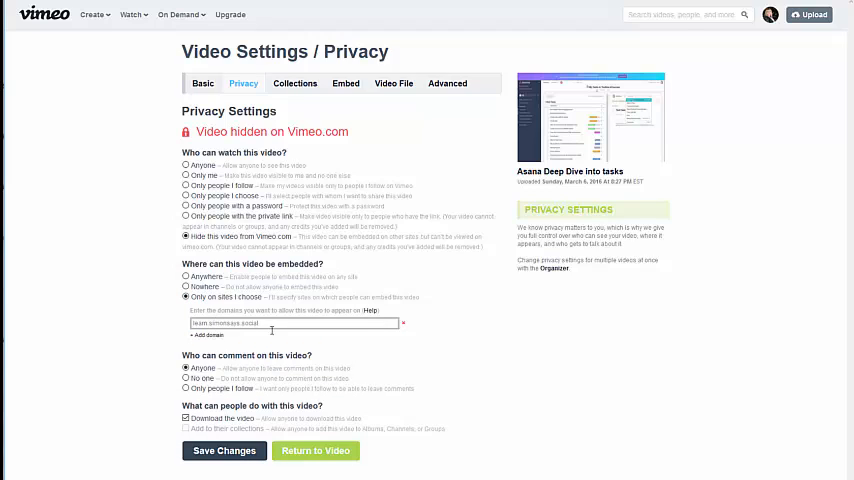
pyautogui.click(185, 378)
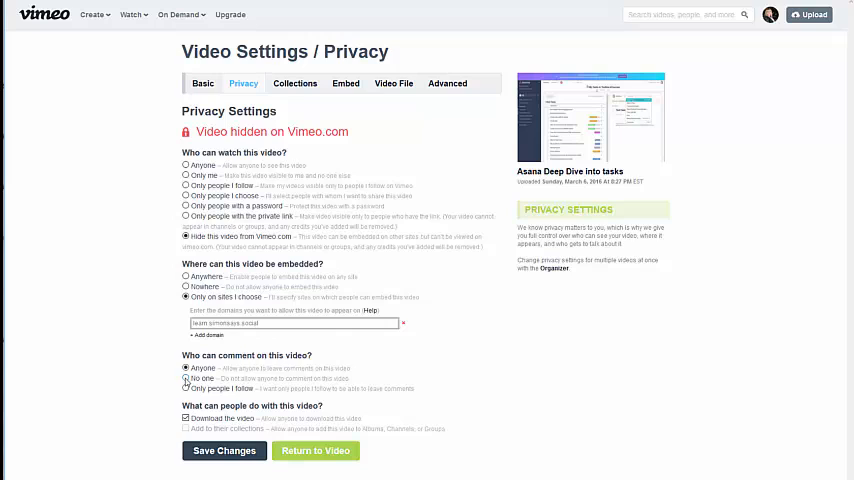
# - Set comments to No one, disallow downloads, and save the privacy changes
pyautogui.click(185, 418)
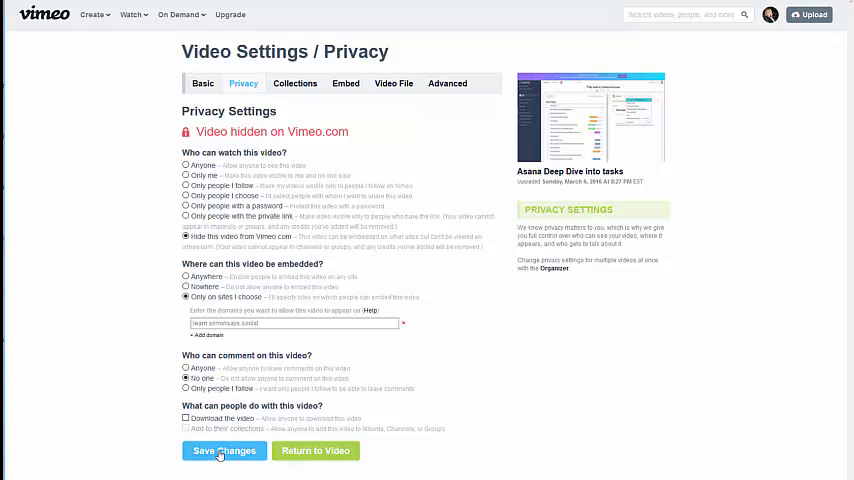
pyautogui.click(224, 450)
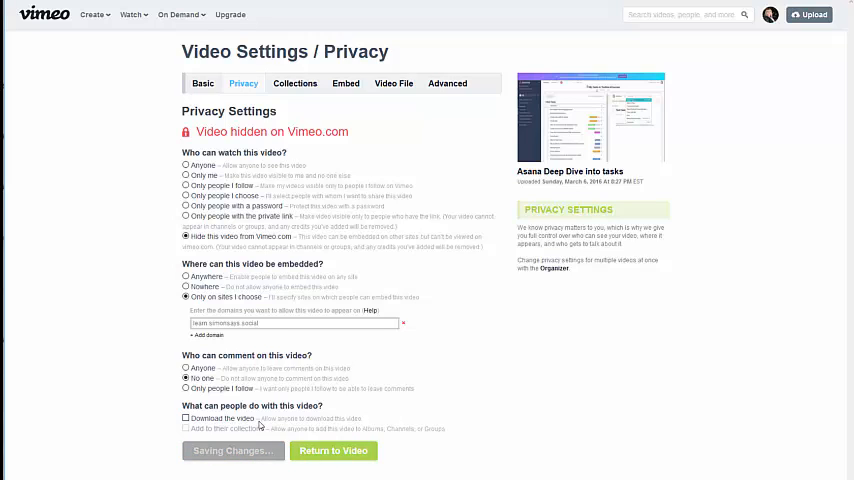
pyautogui.click(231, 450)
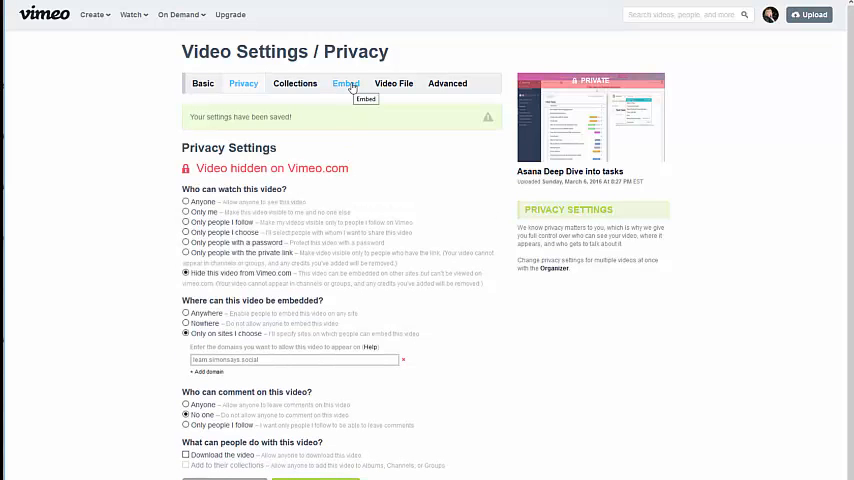
# - Apply the Course Vids preset in the video's embed settings
pyautogui.click(345, 83)
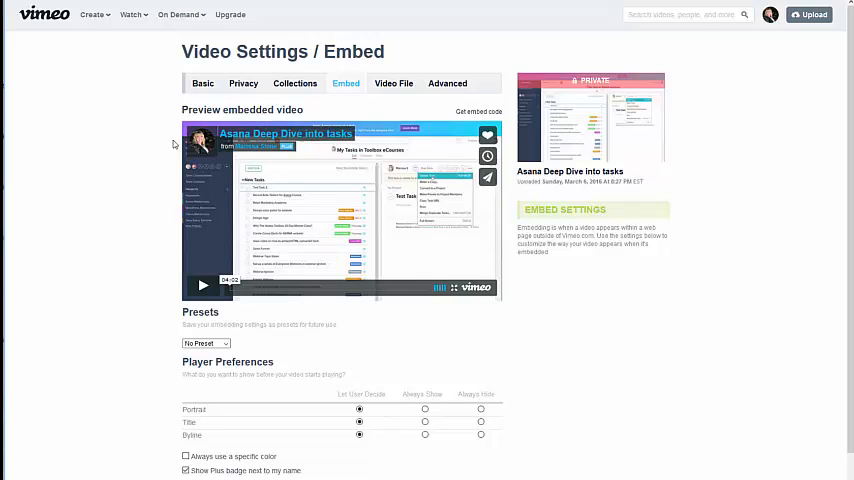
pyautogui.moveTo(461, 204)
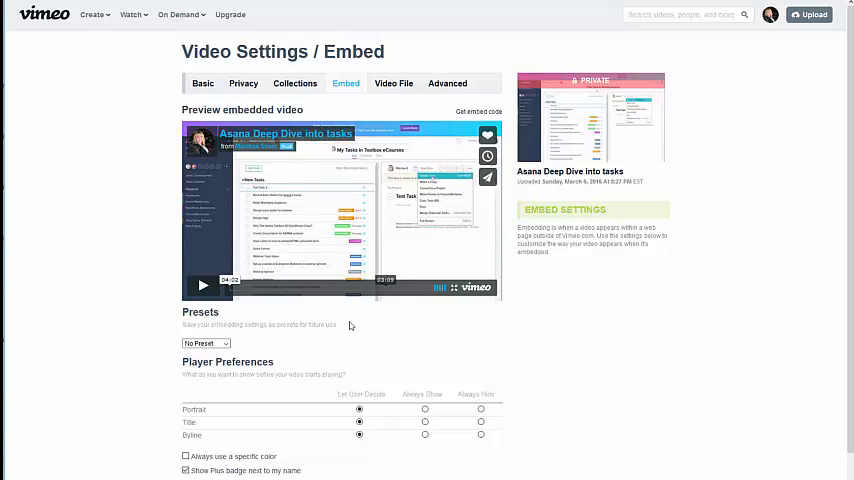
pyautogui.scroll(-3)
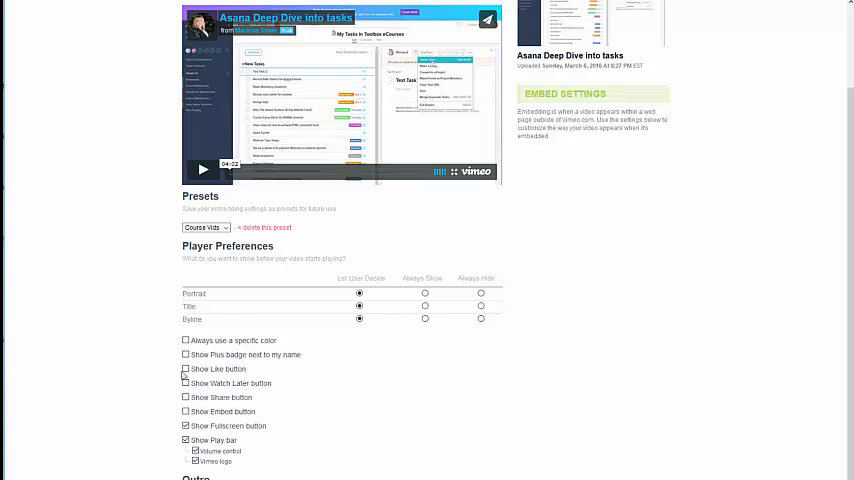
pyautogui.moveTo(234, 314)
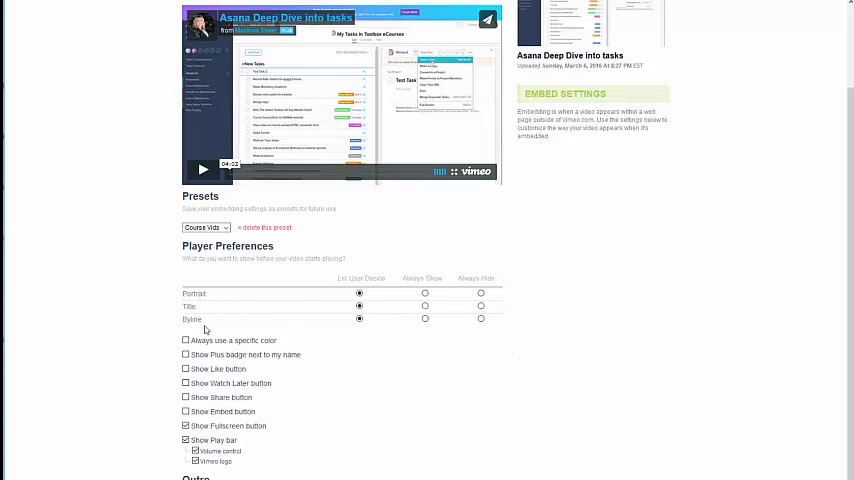
pyautogui.click(481, 305)
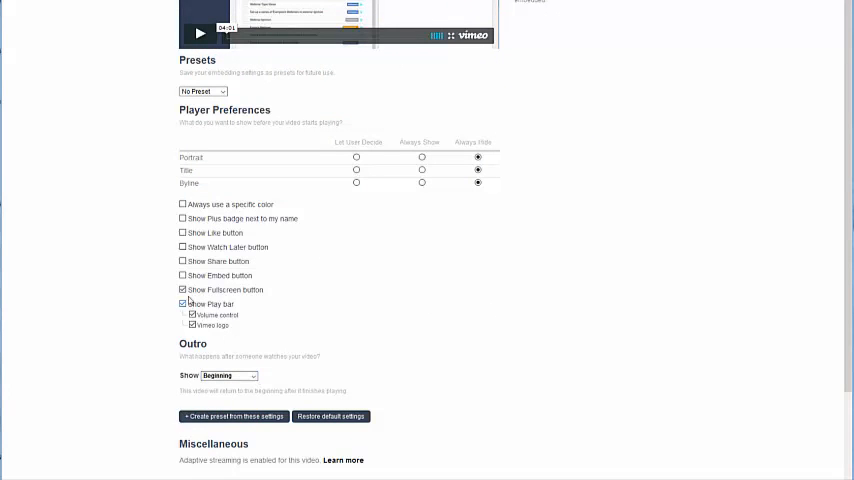
# - Set Portrait, Title and Byline to Always Hide in Player Preferences
pyautogui.click(228, 375)
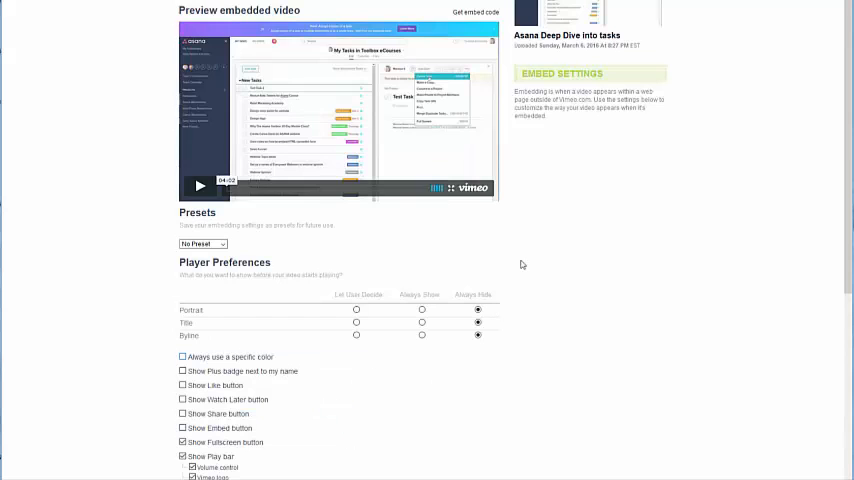
# - Scroll the Basic settings down to the Thumbnails section
pyautogui.scroll(-3)
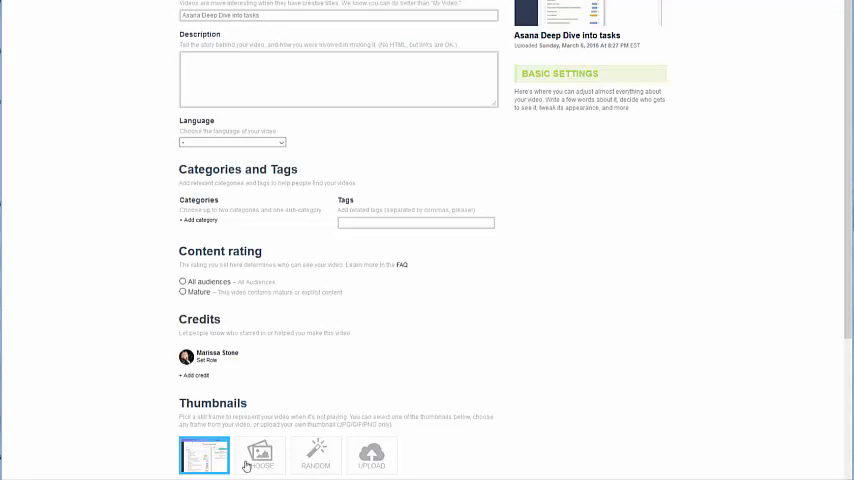
# - Set the Simon Says Social title frame as the video thumbnail
pyautogui.click(259, 455)
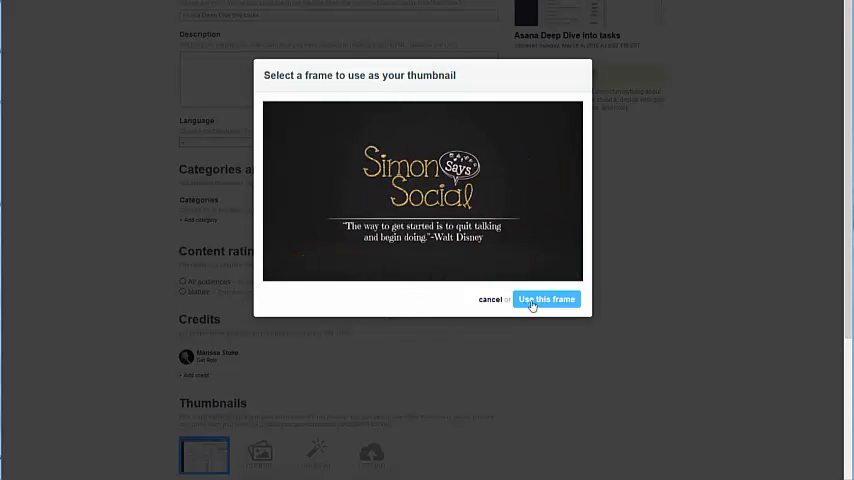
pyautogui.click(546, 299)
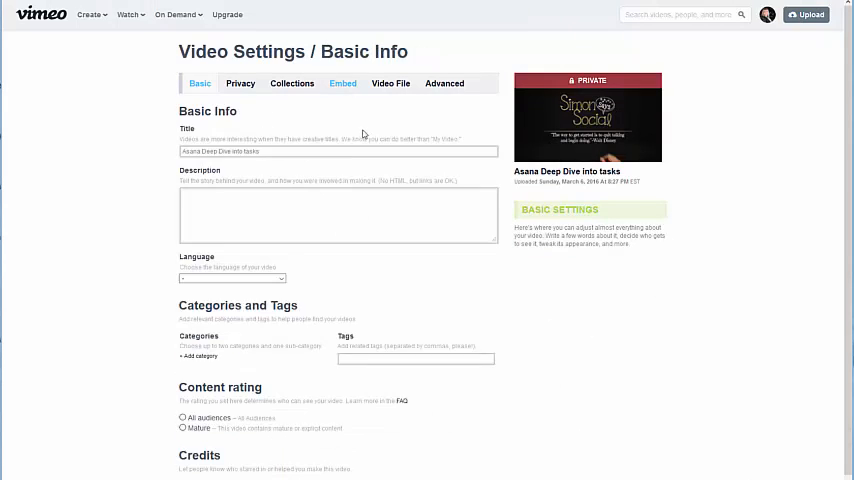
# - Copy the video's embed code from the Embed settings
pyautogui.click(342, 83)
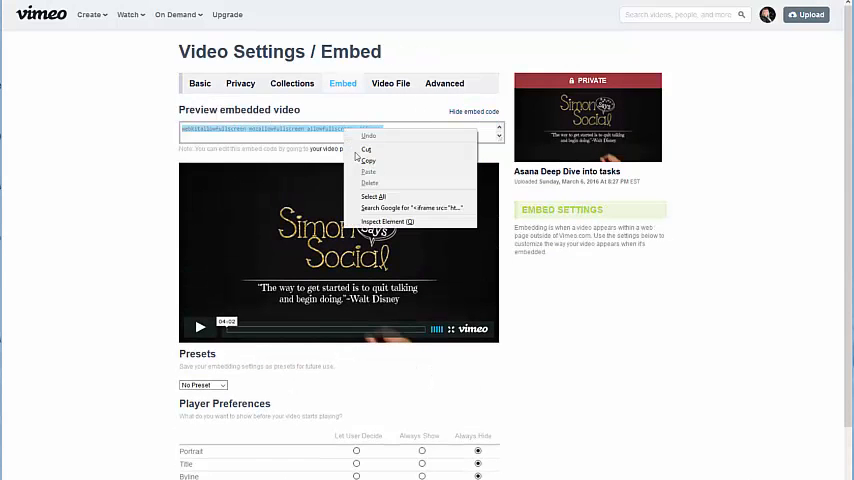
pyautogui.click(574, 388)
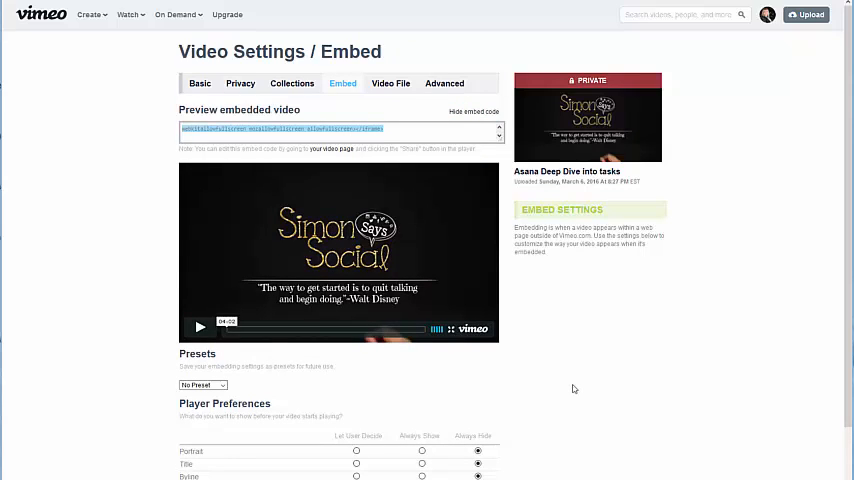